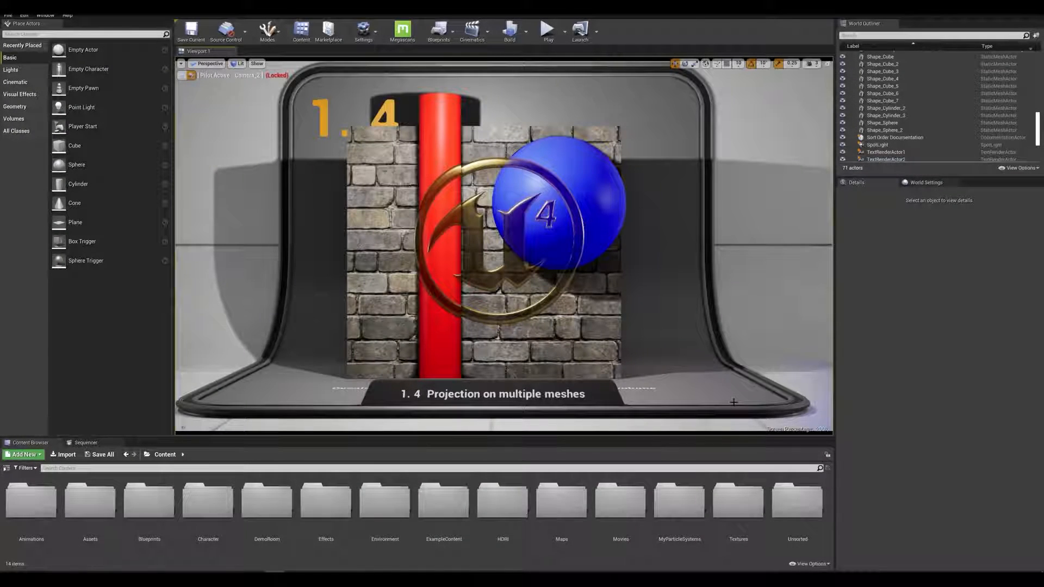
mouse_move(642, 306)
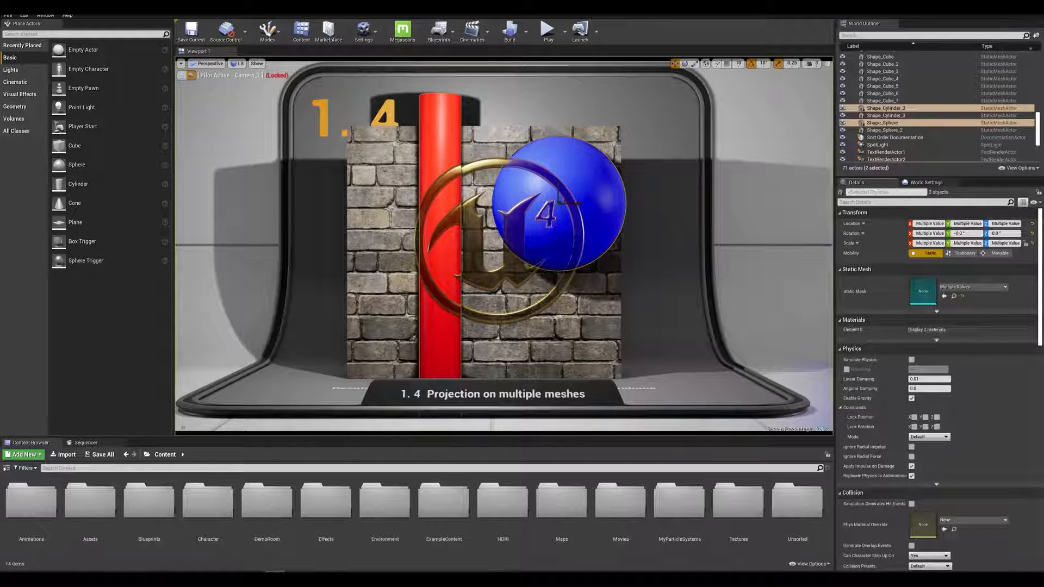
Filter Details by 'decal' and untick Receives Decals on the red pillar and blue sphere
text(decals)
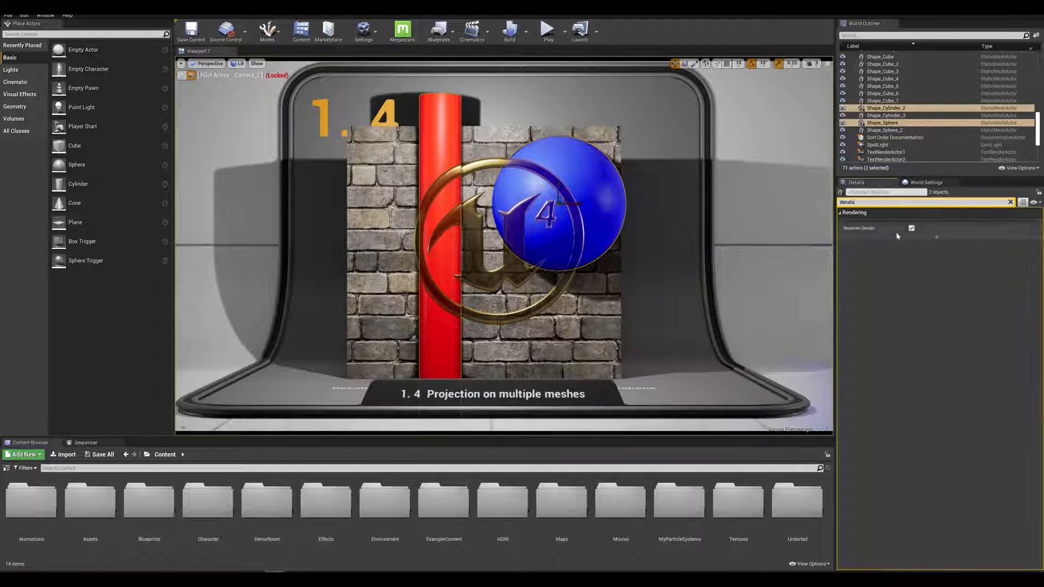
click(911, 228)
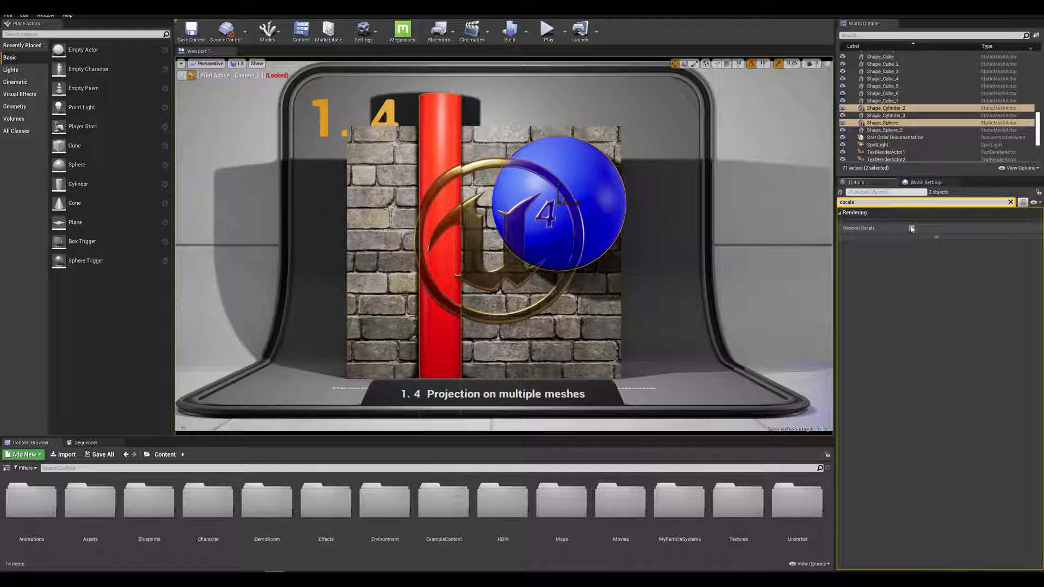
click(912, 228)
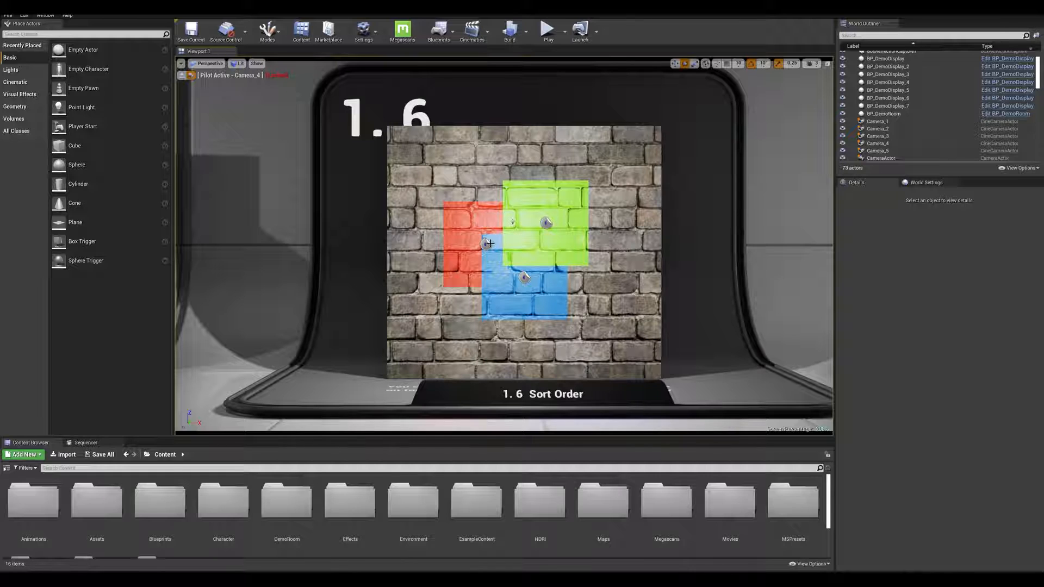
Select the red DecalActor14 then the green DecalActor16 to compare their Sort Order values
click(487, 244)
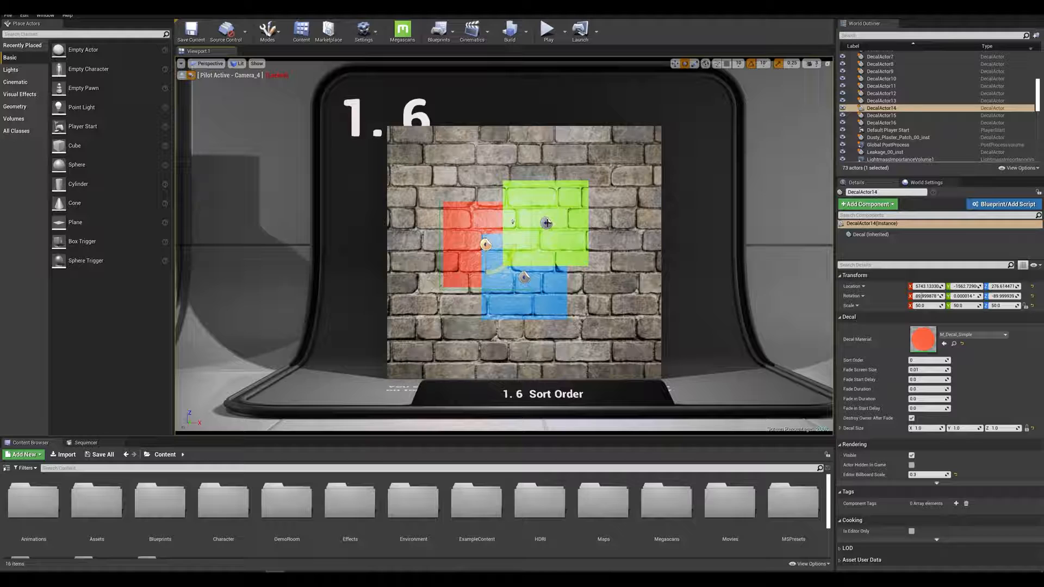
click(880, 122)
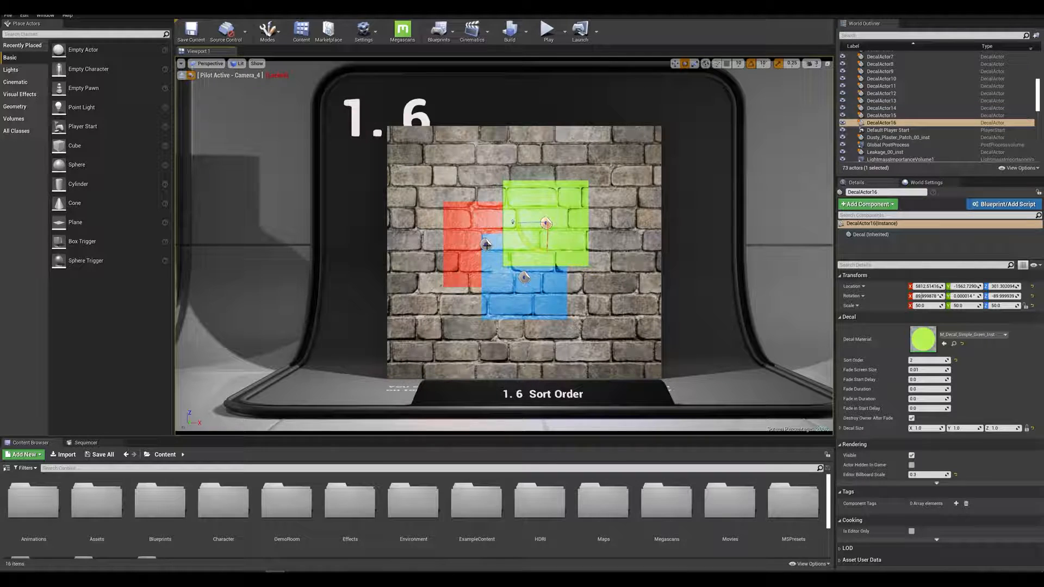
Edit the green DecalActor16's Sort Order value (currently 2) in the Decal section
click(881, 108)
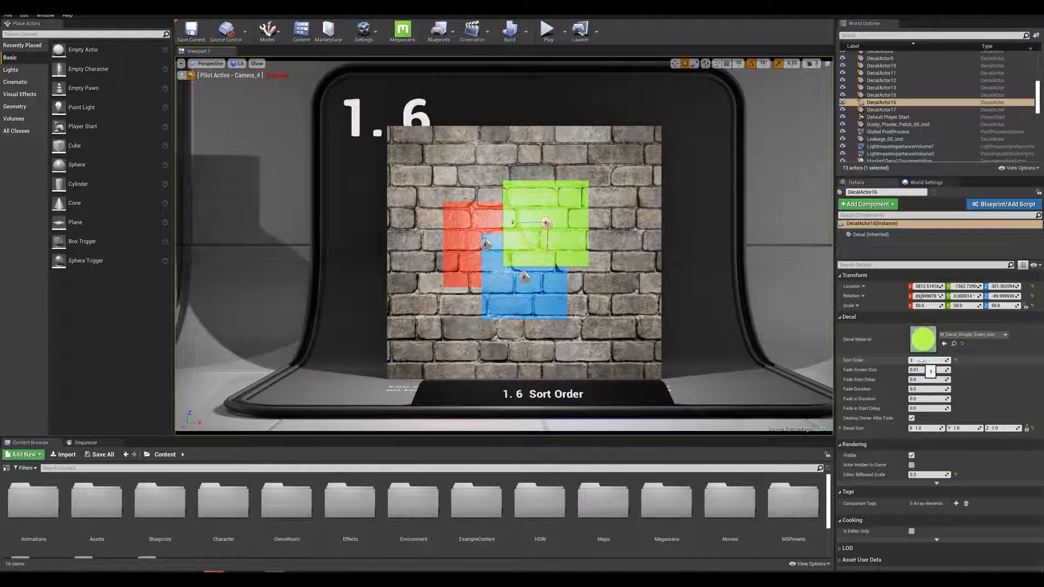
Select the blue DecalActor15 and edit its Sort Order so the overlap layers differently
click(880, 94)
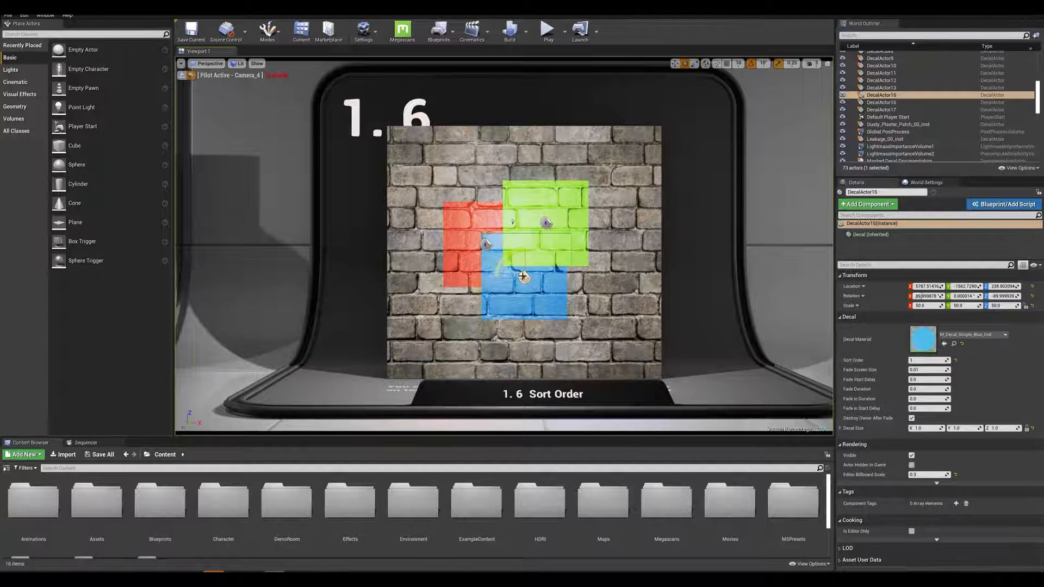
click(879, 109)
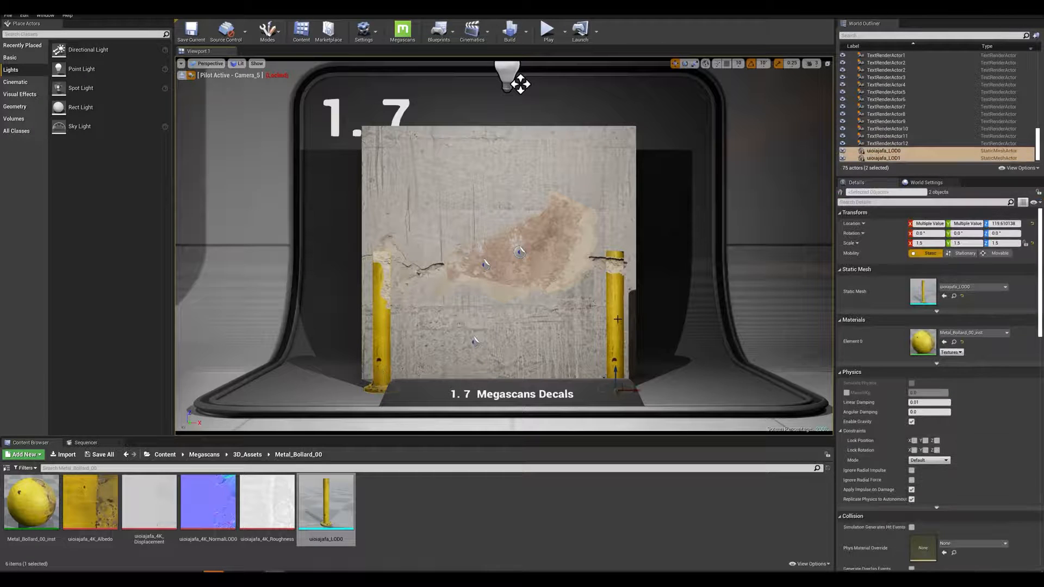
Filter Details by 'de' and view decal settings for Concrete_Crack_00_inst then Leakage_00_inst
text(dec)
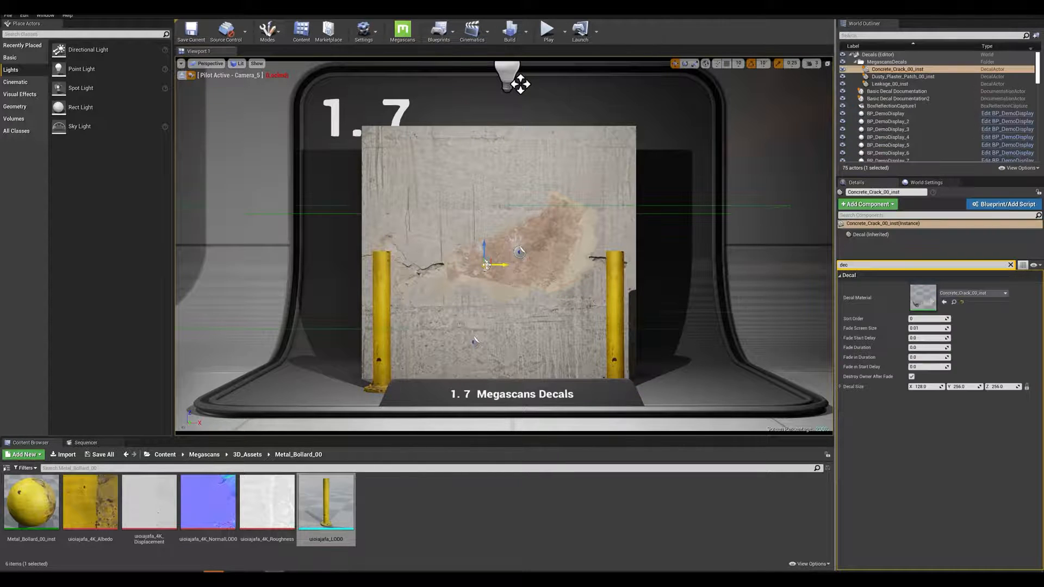
click(926, 318)
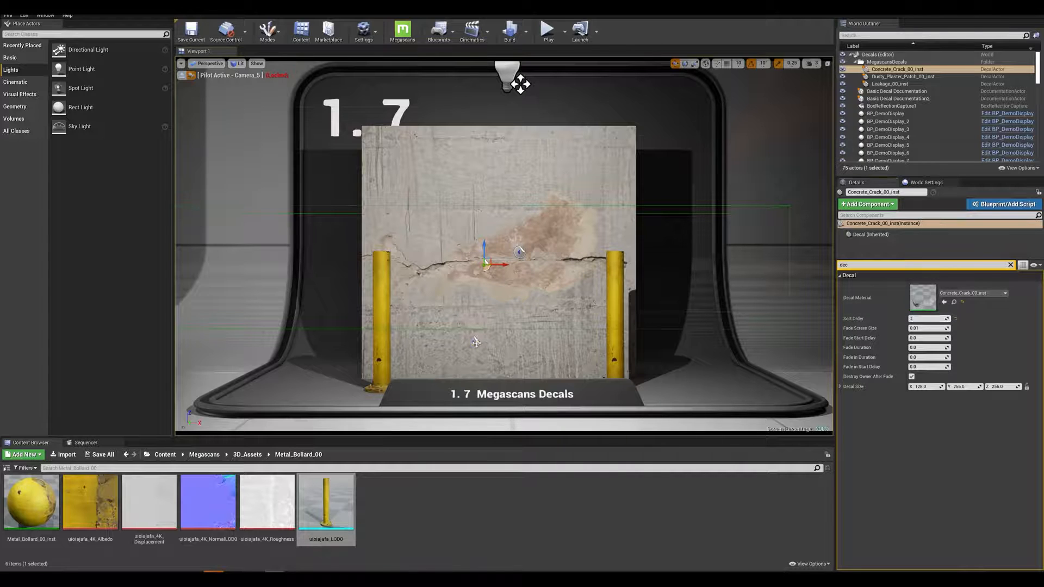
click(883, 84)
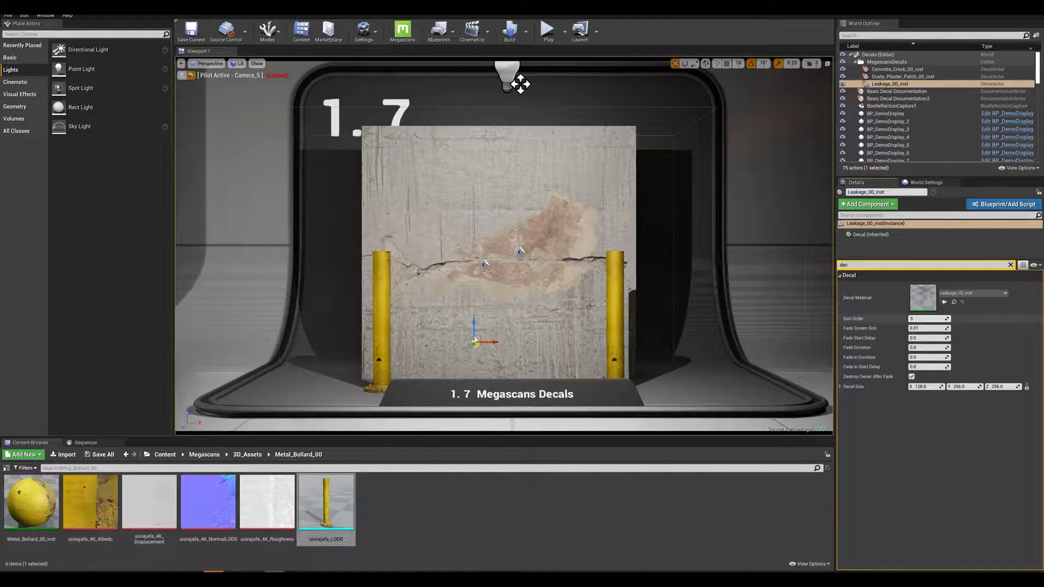